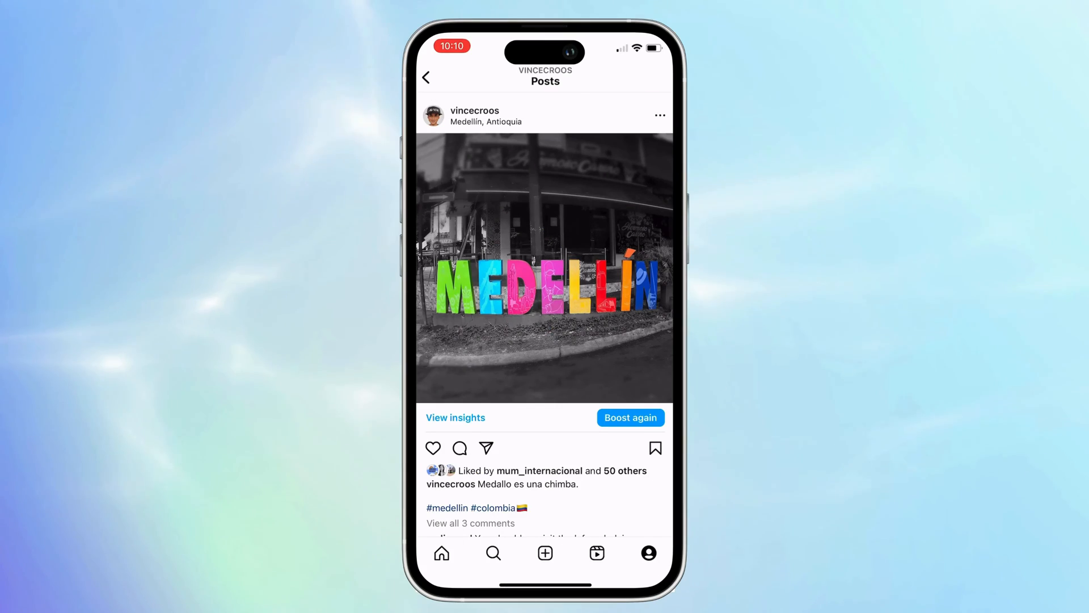
Apply Both (NoNoise AI + Tack Sharp AI) at full strength after reviewing the preview.
scroll(down, 3)
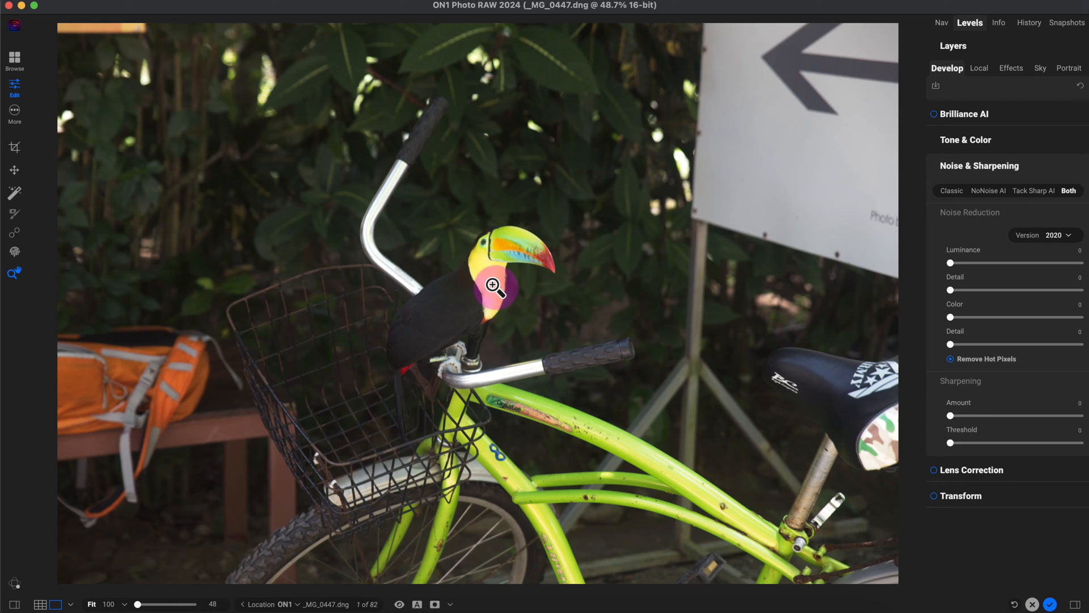
mouse_move(535, 177)
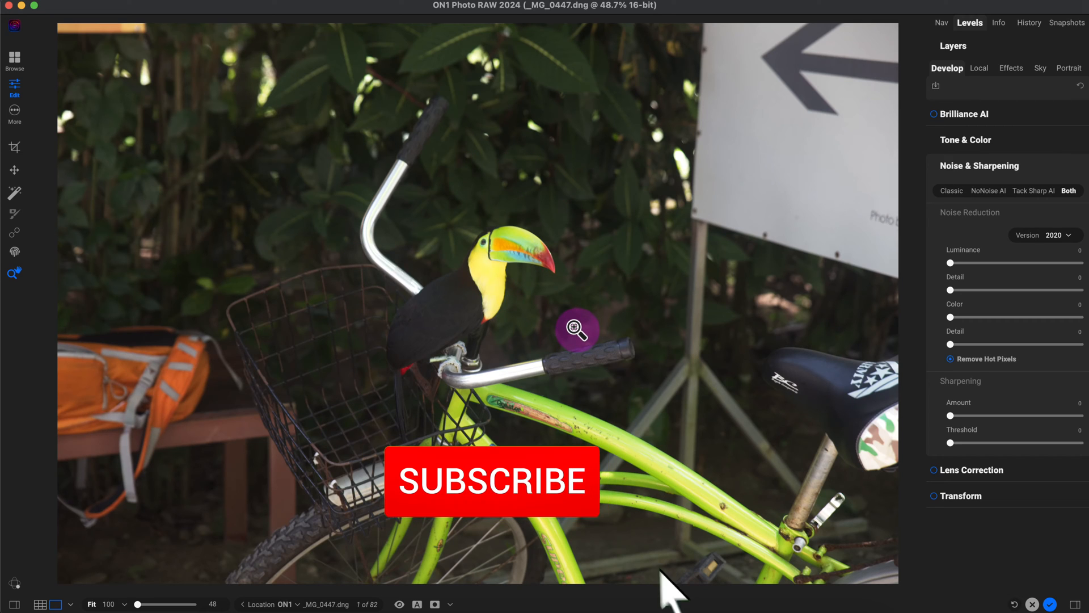
click(491, 481)
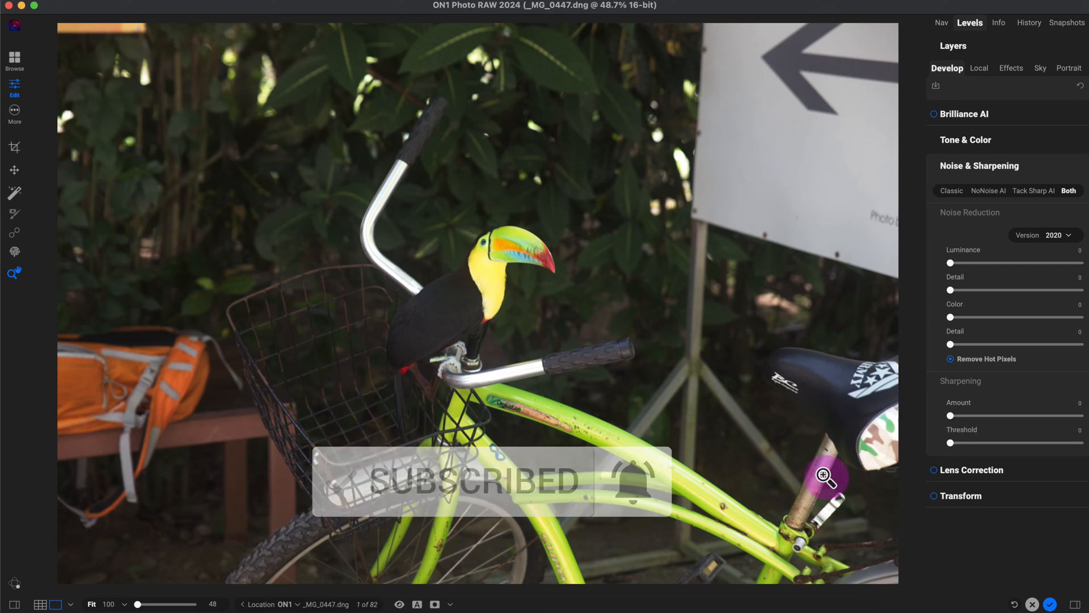
mouse_move(632, 221)
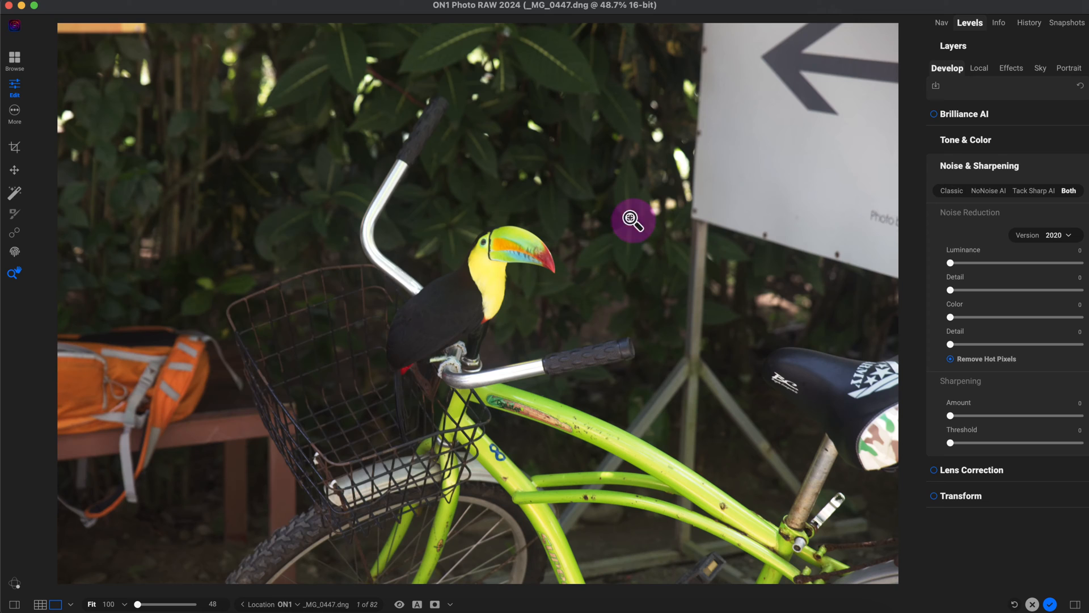
mouse_move(641, 195)
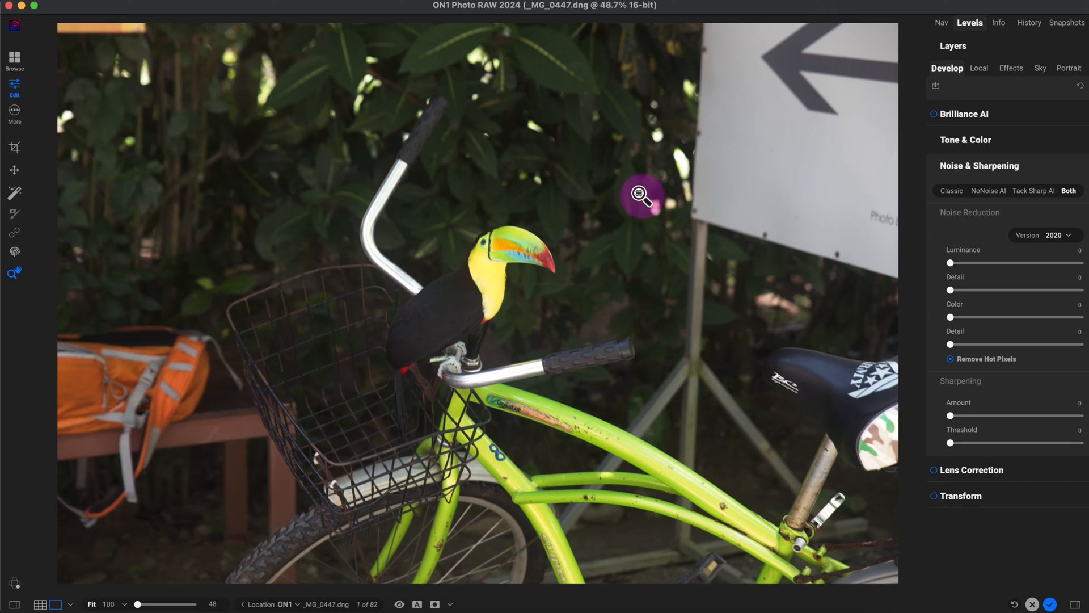
mouse_move(690, 489)
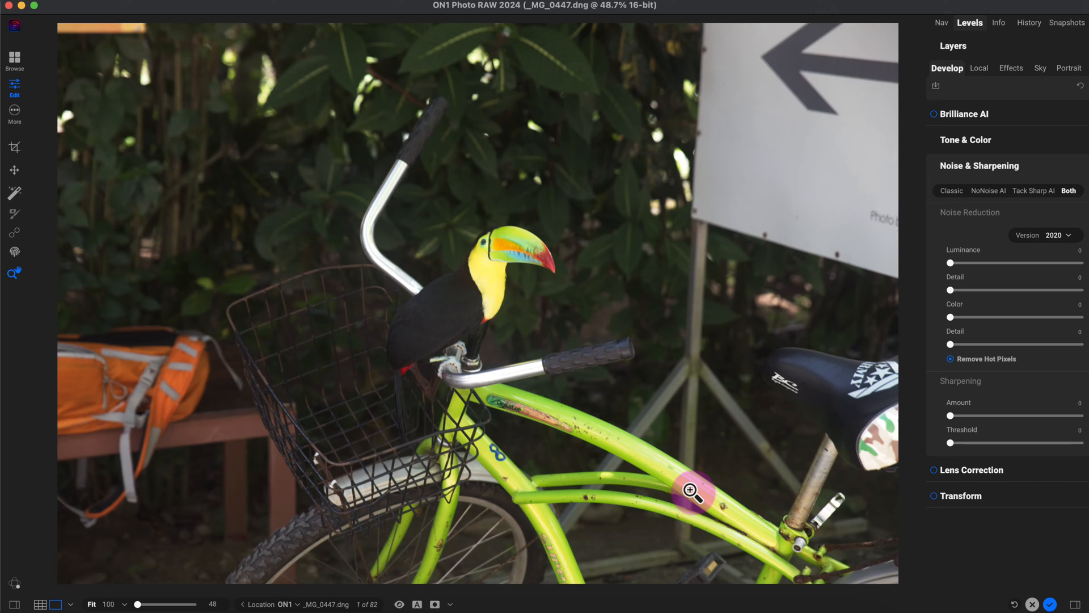
mouse_move(478, 293)
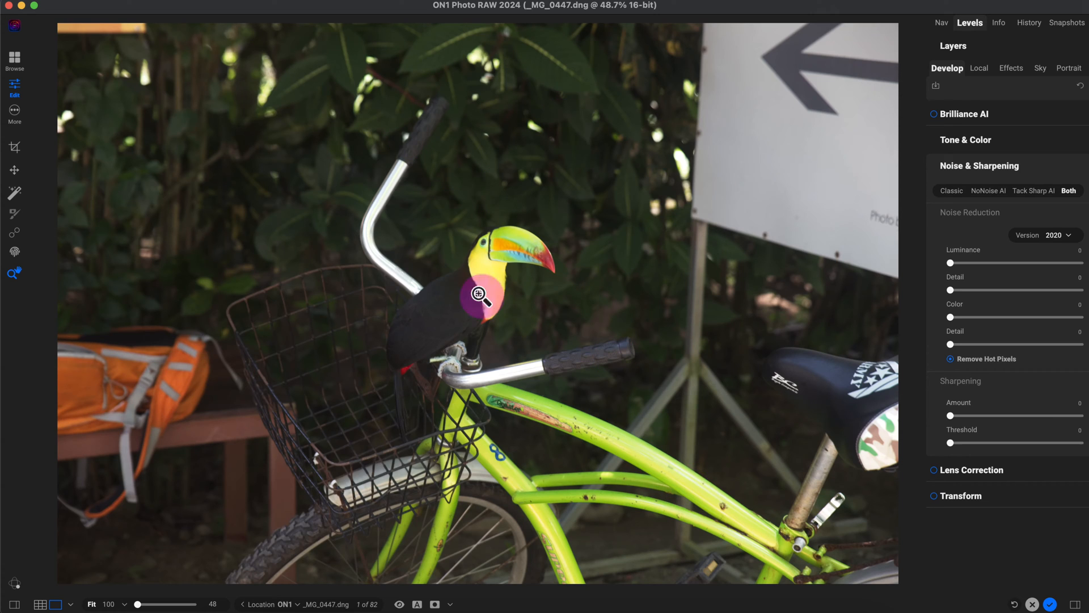
mouse_move(469, 285)
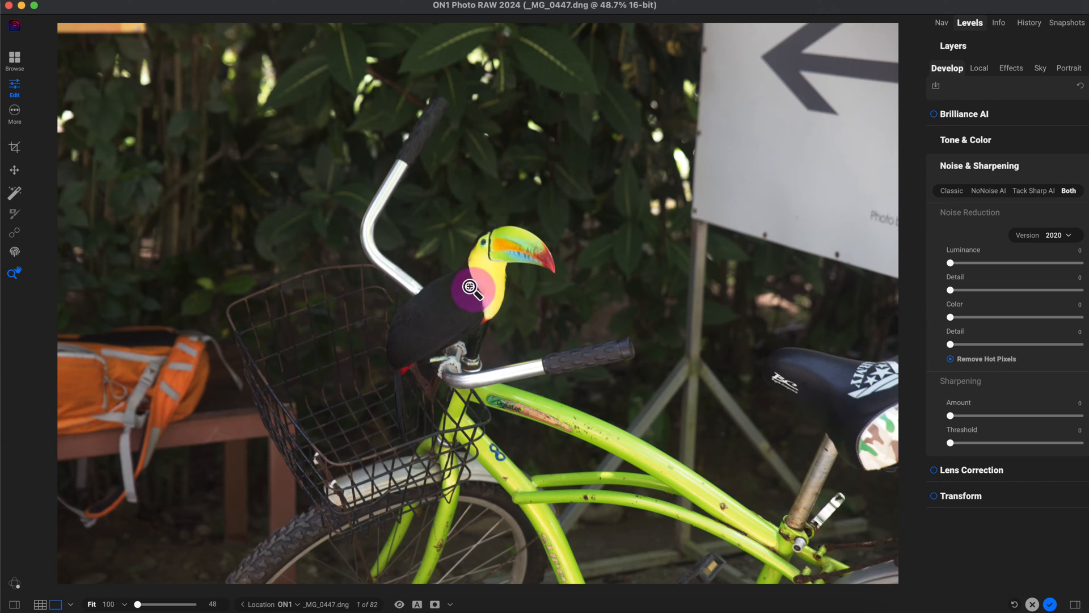
mouse_move(528, 424)
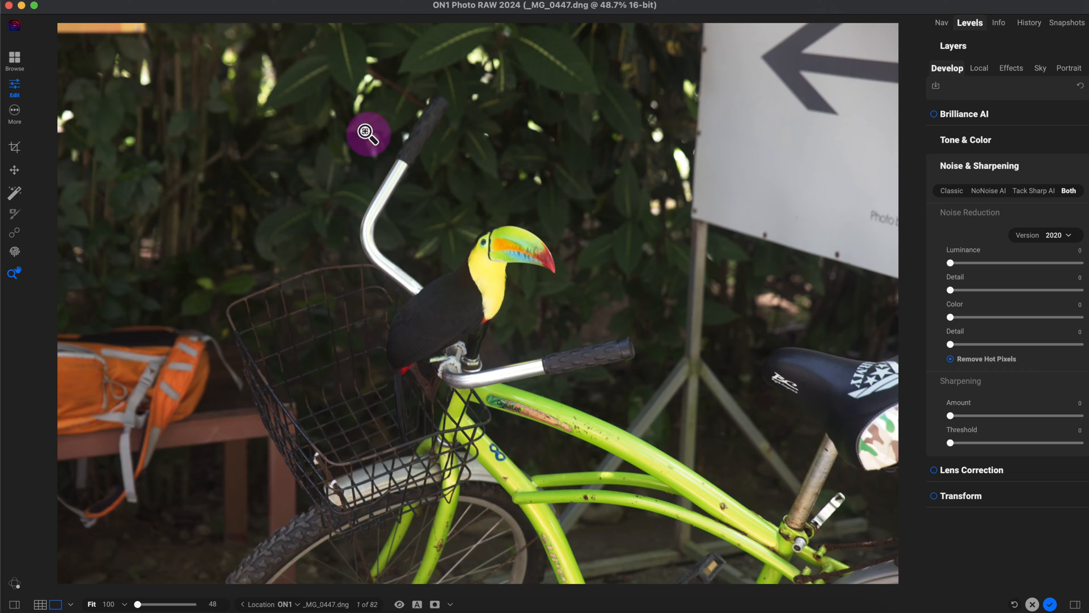
mouse_move(416, 130)
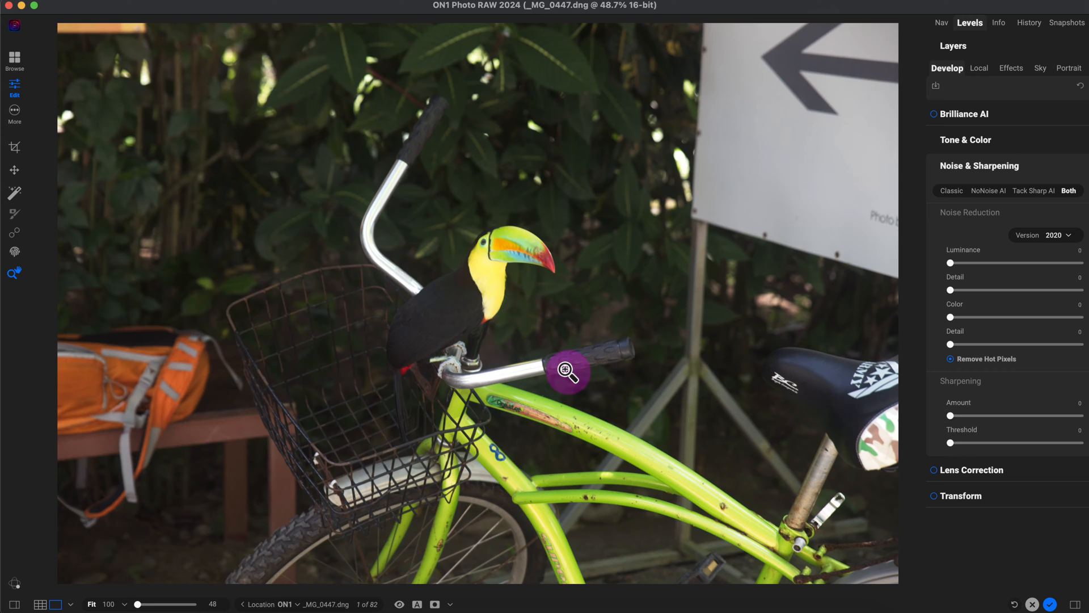
mouse_move(773, 50)
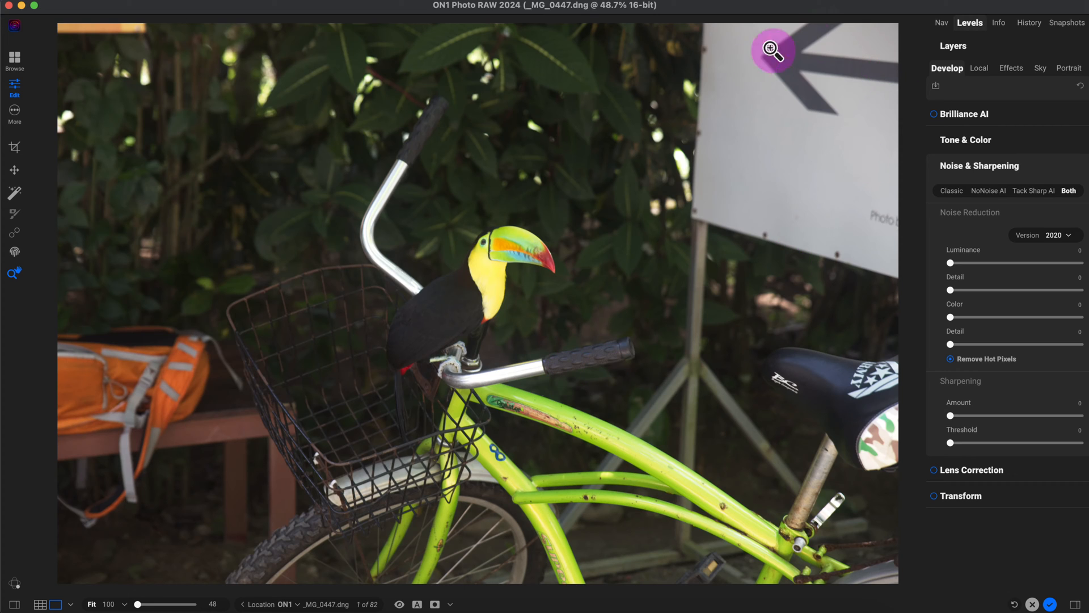
mouse_move(734, 72)
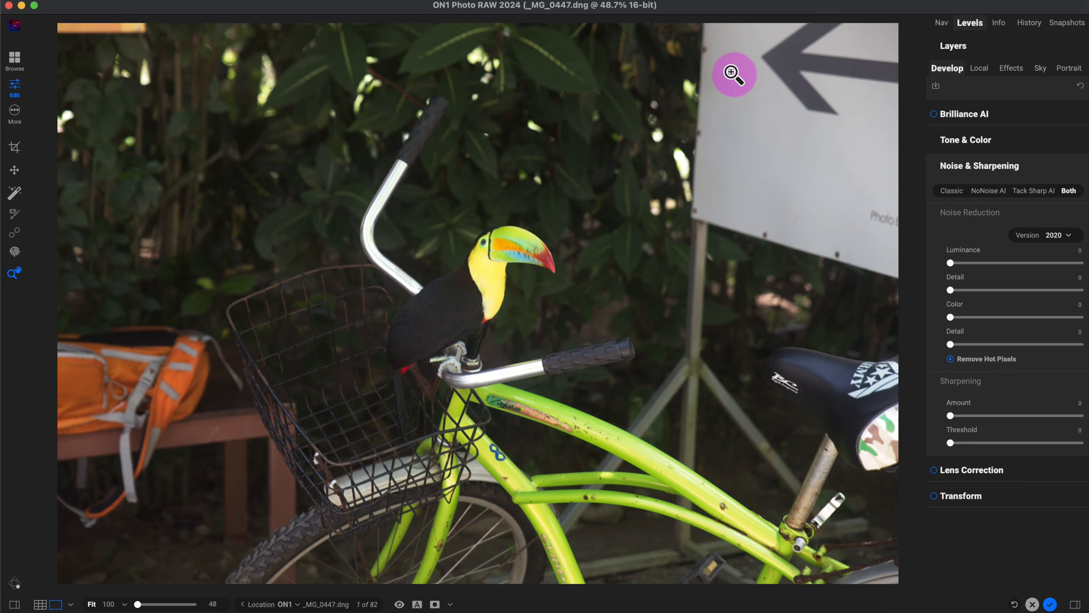
mouse_move(688, 169)
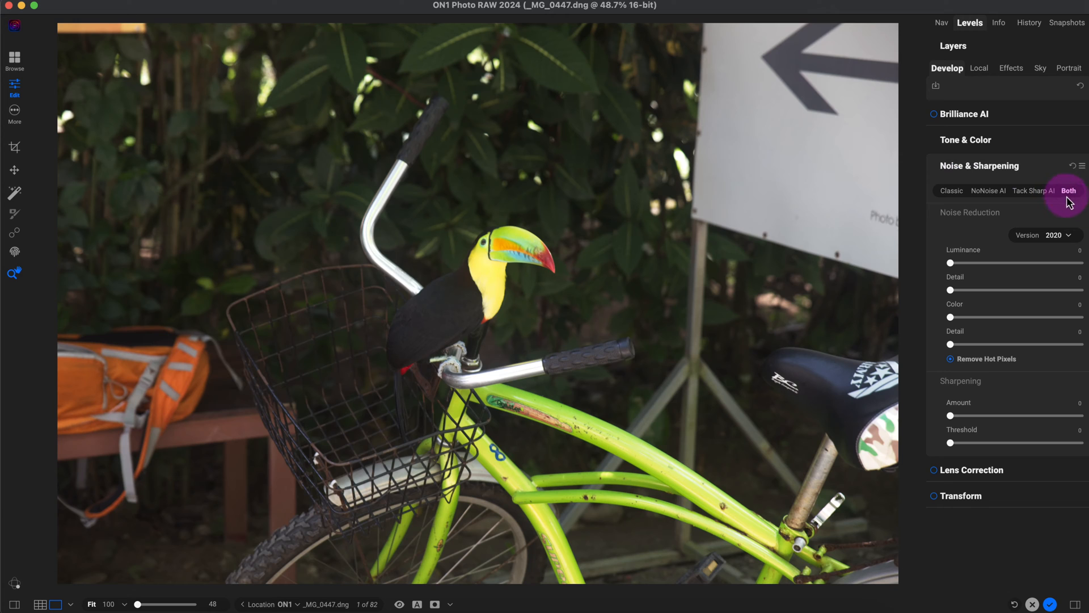
click(1068, 190)
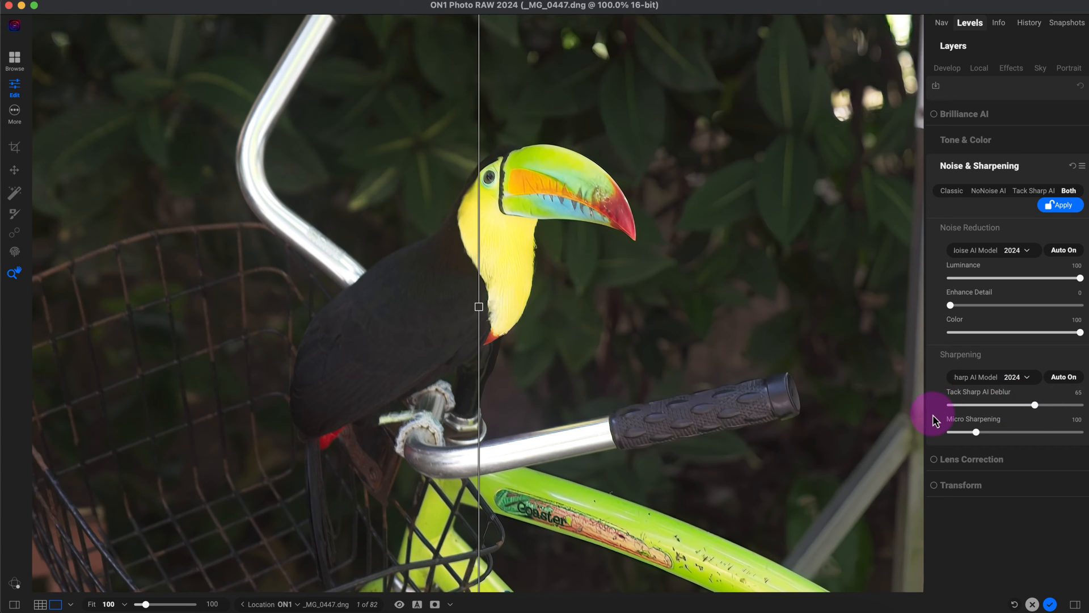
click(1061, 205)
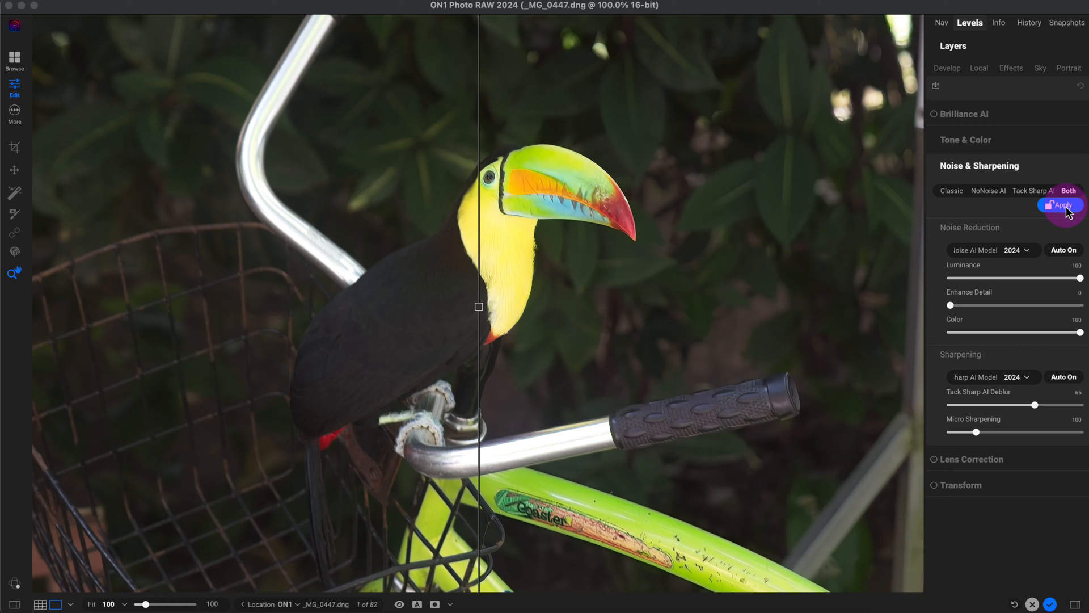
click(1059, 204)
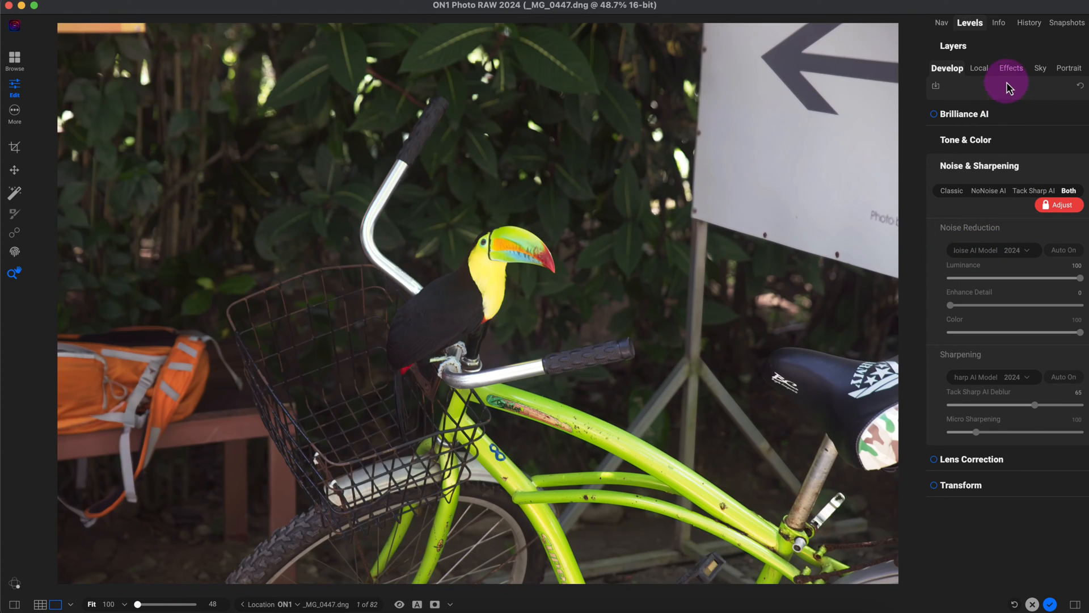
Add a Black & White filter from the Effects tab's filter list.
click(1010, 68)
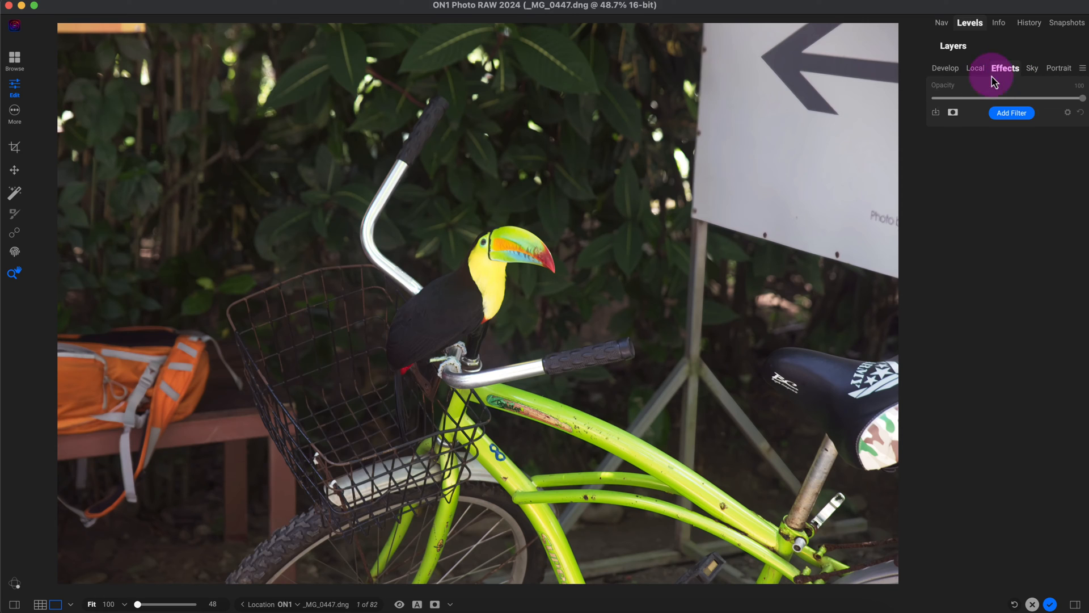
click(1011, 112)
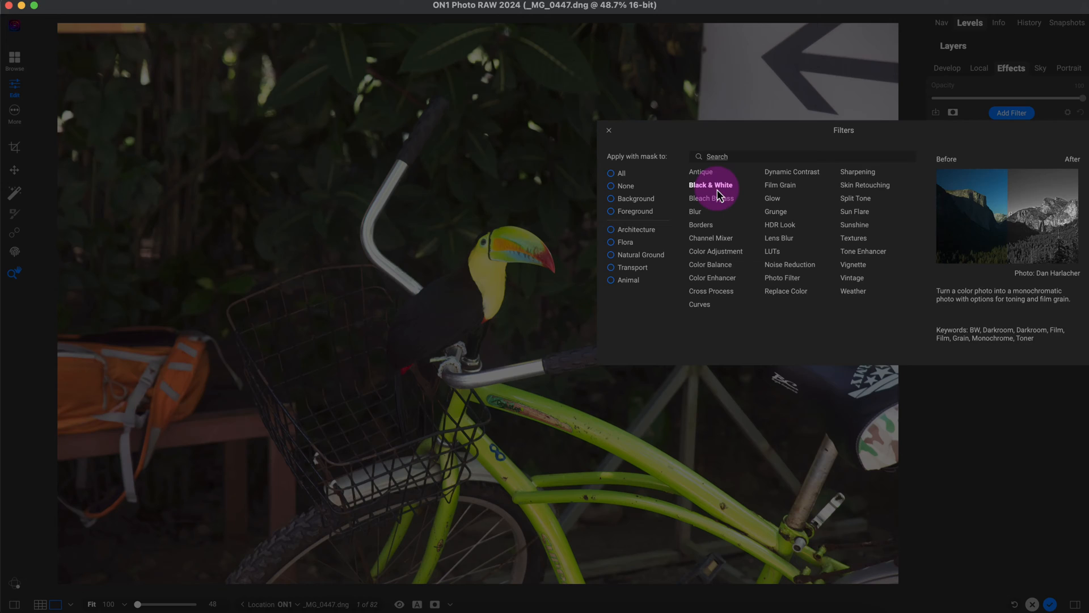
click(709, 185)
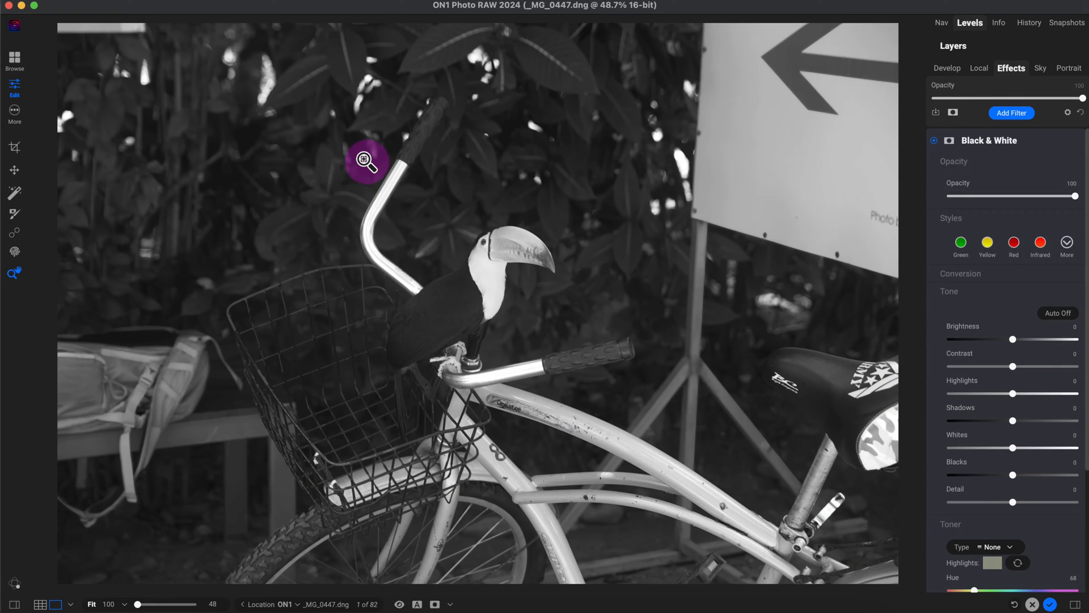
mouse_move(927, 201)
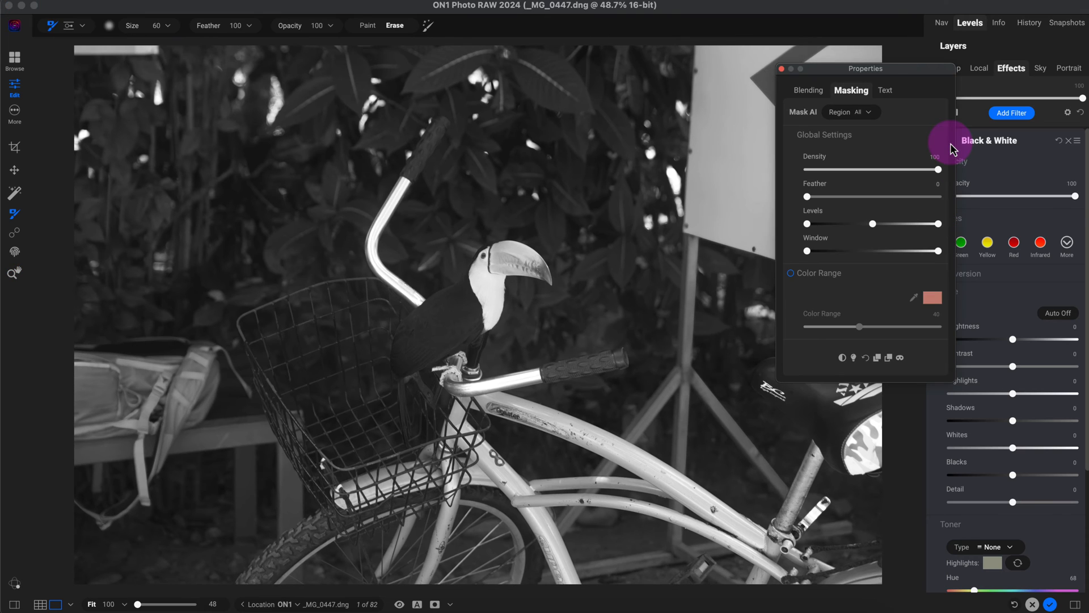
Set the Black & White filter's Mask AI Region to Animal.
click(867, 111)
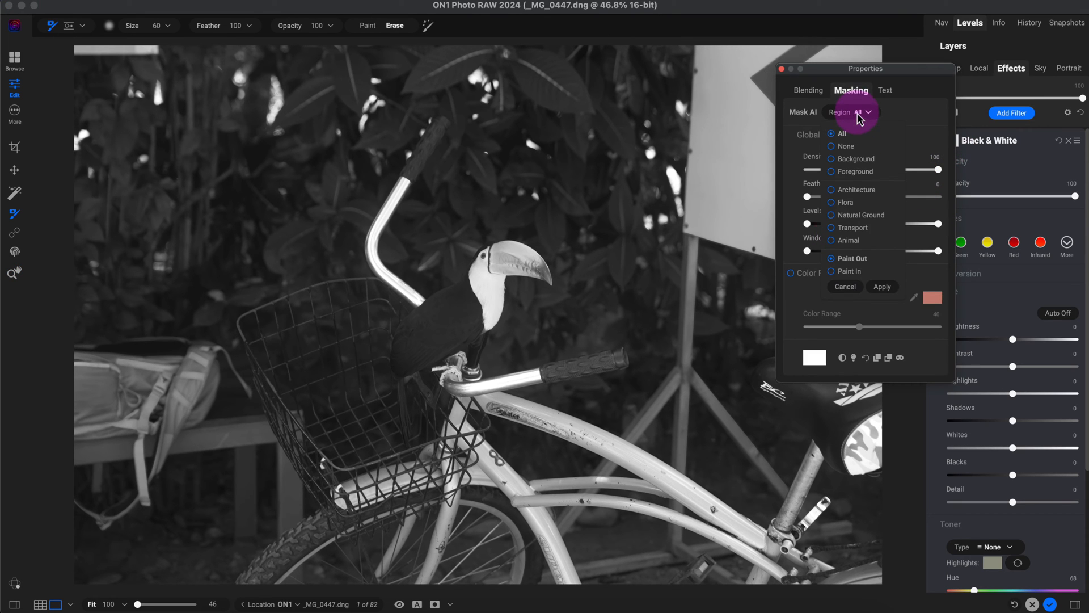
click(848, 240)
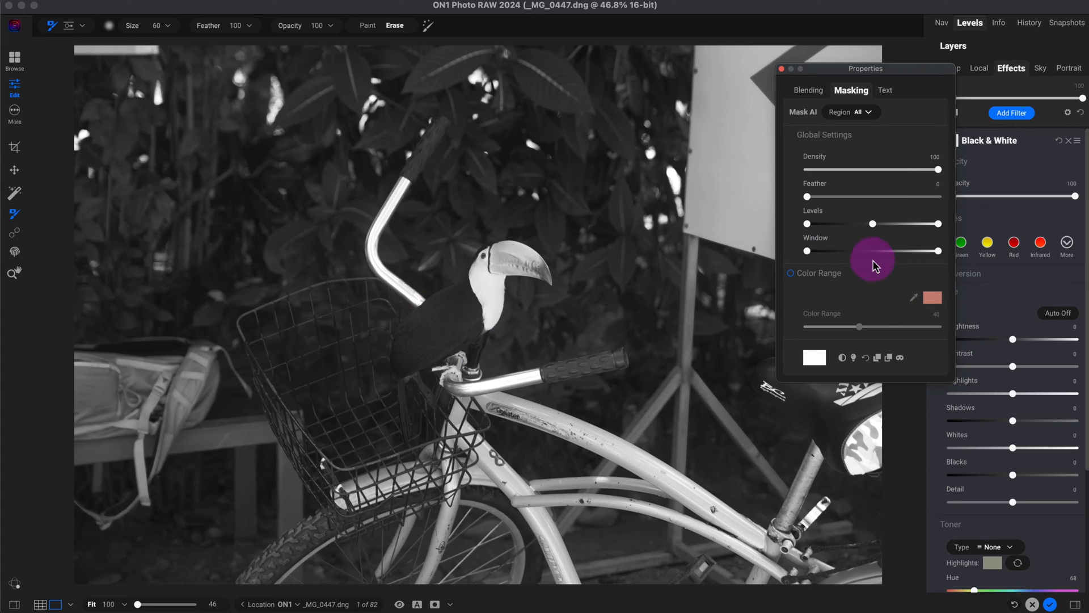
mouse_move(855, 122)
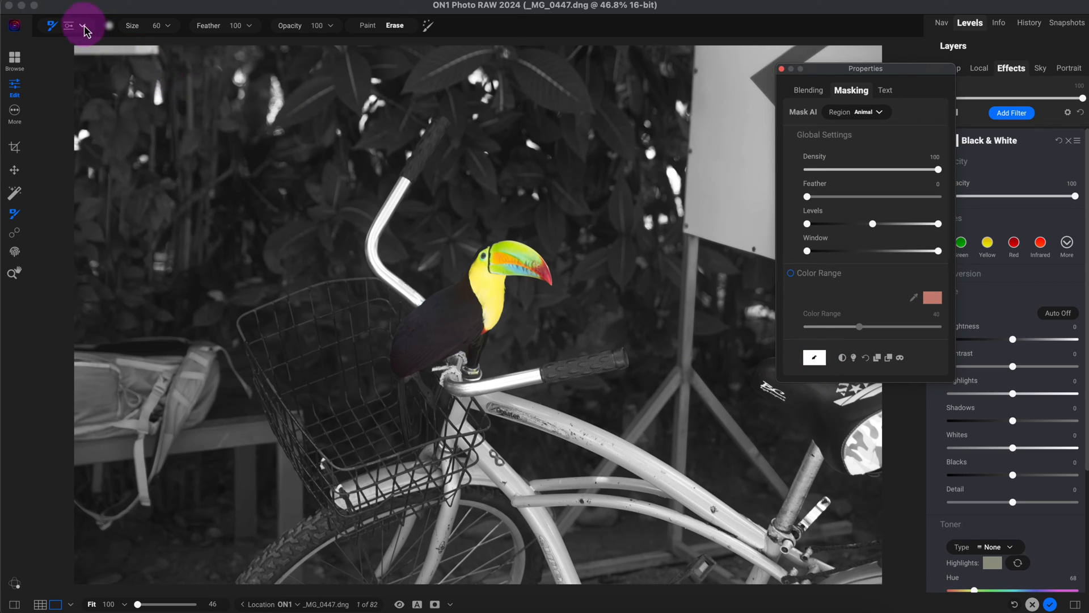
Brush the toucan's chest and tail tip into the mask, toggling Erase and Paint.
click(93, 25)
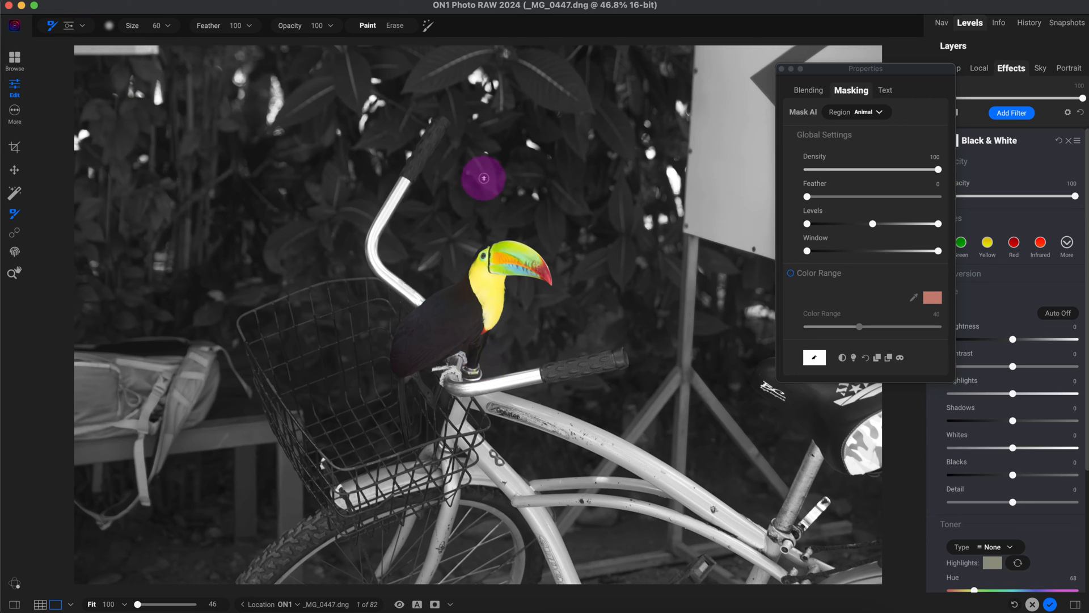
click(393, 25)
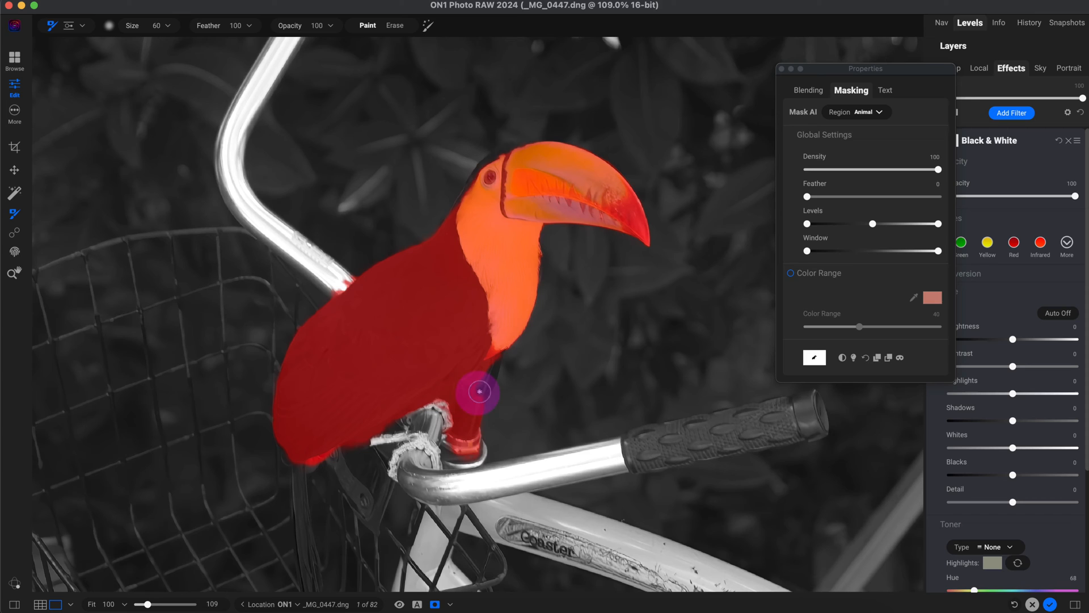
mouse_move(497, 368)
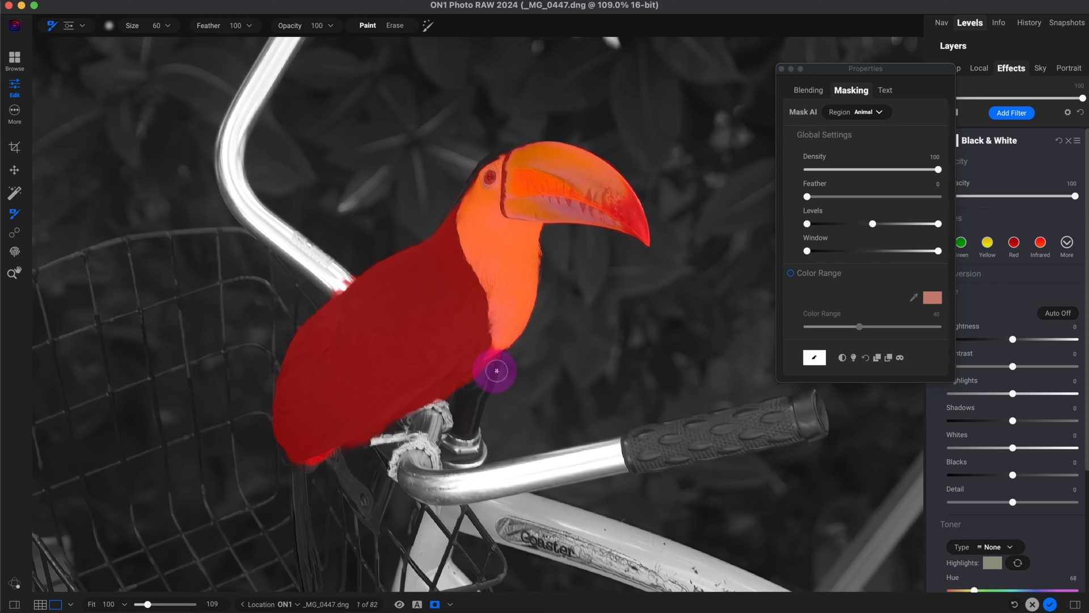
click(395, 25)
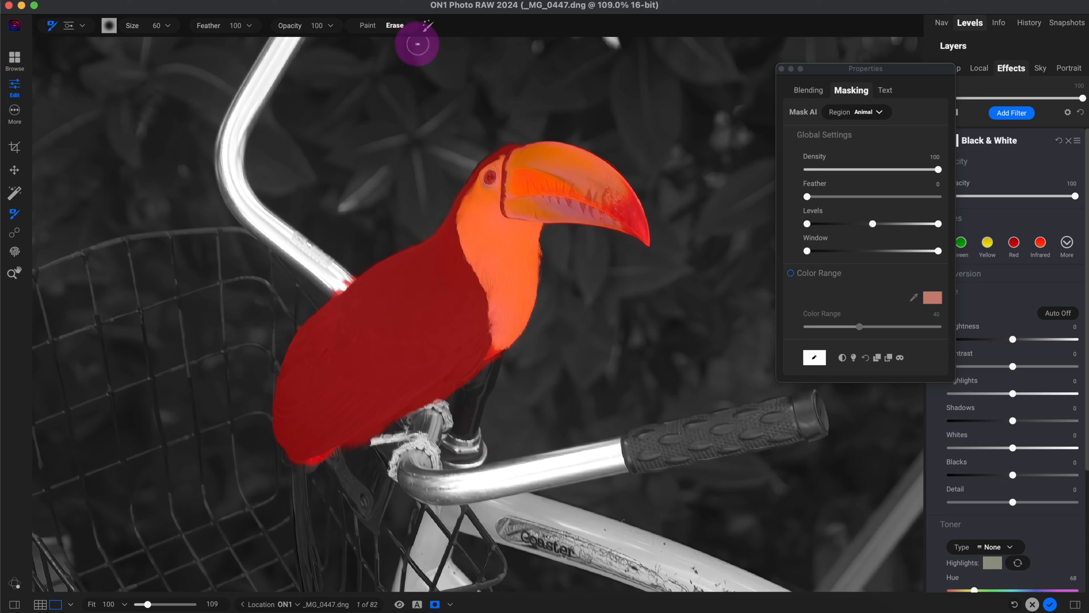
click(367, 26)
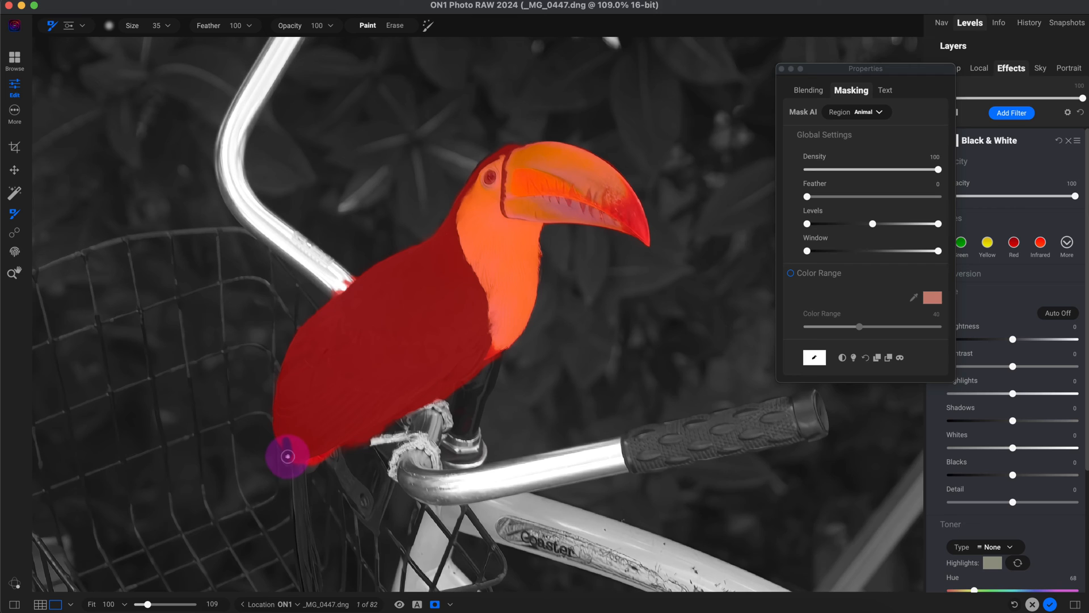
click(394, 25)
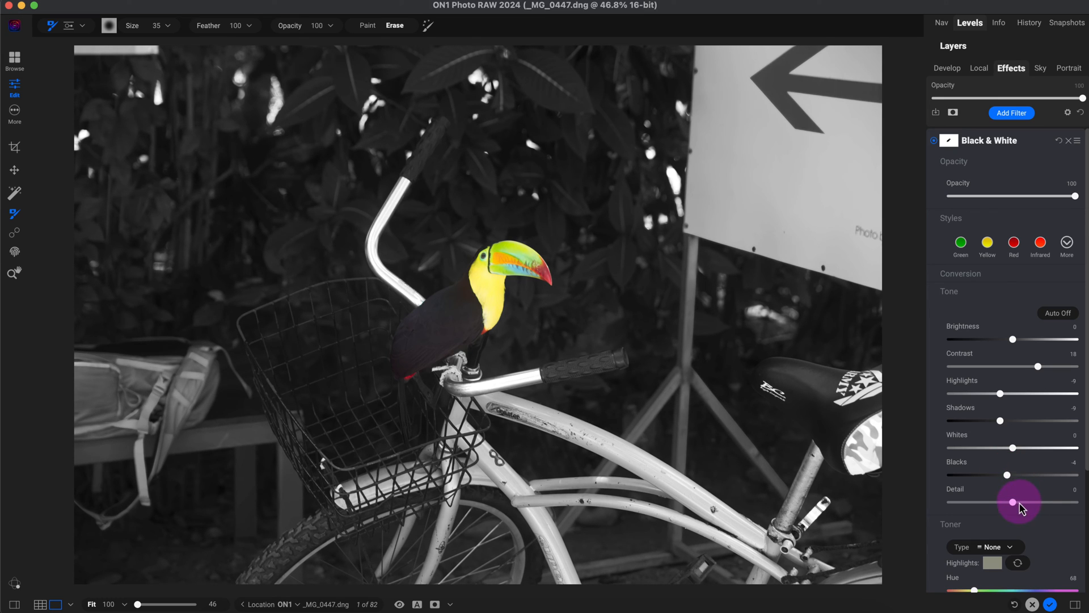
mouse_move(1030, 285)
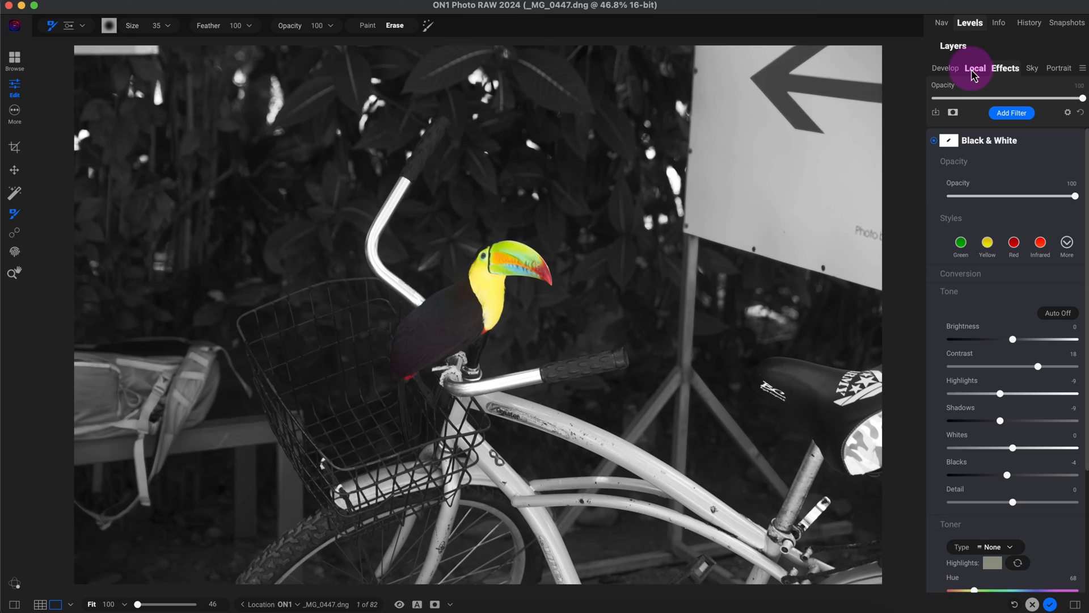
Add a local adjustment layer with sliders reset to zero, masked to the Animal region.
click(975, 68)
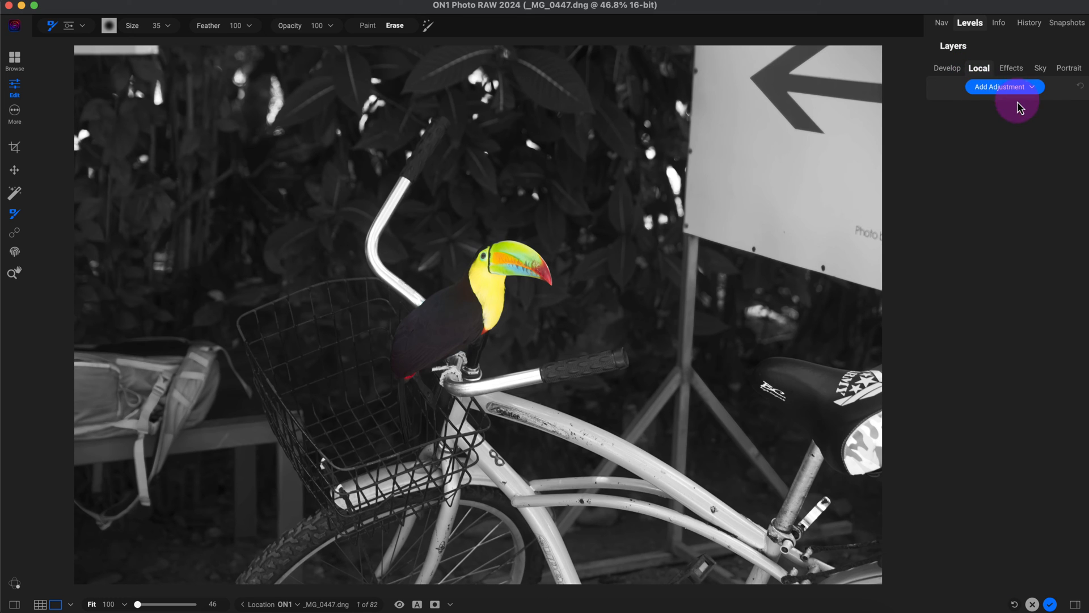
click(1005, 86)
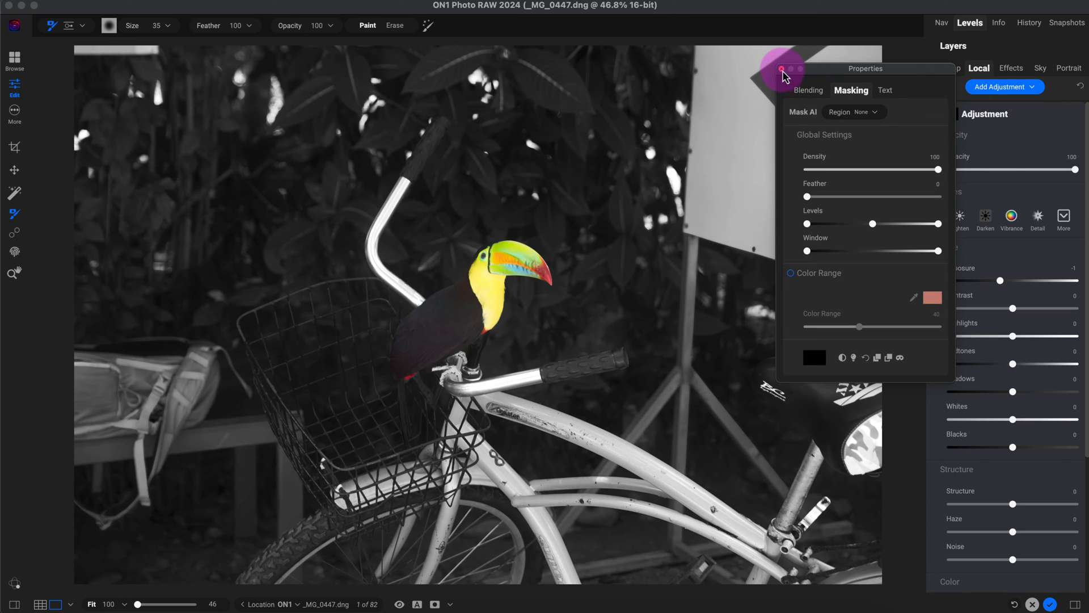
click(949, 113)
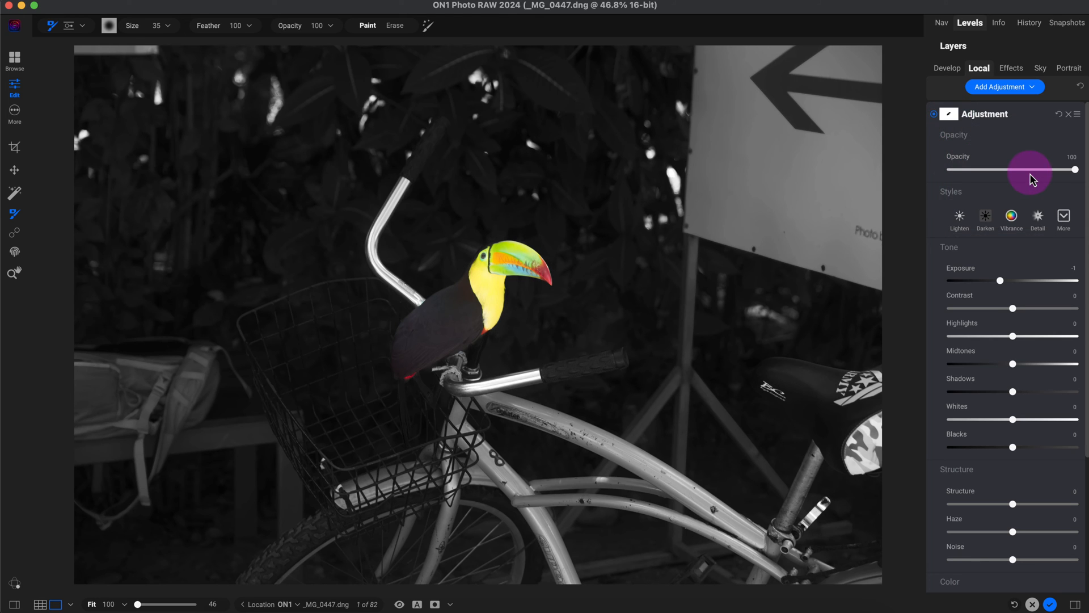
mouse_move(1070, 143)
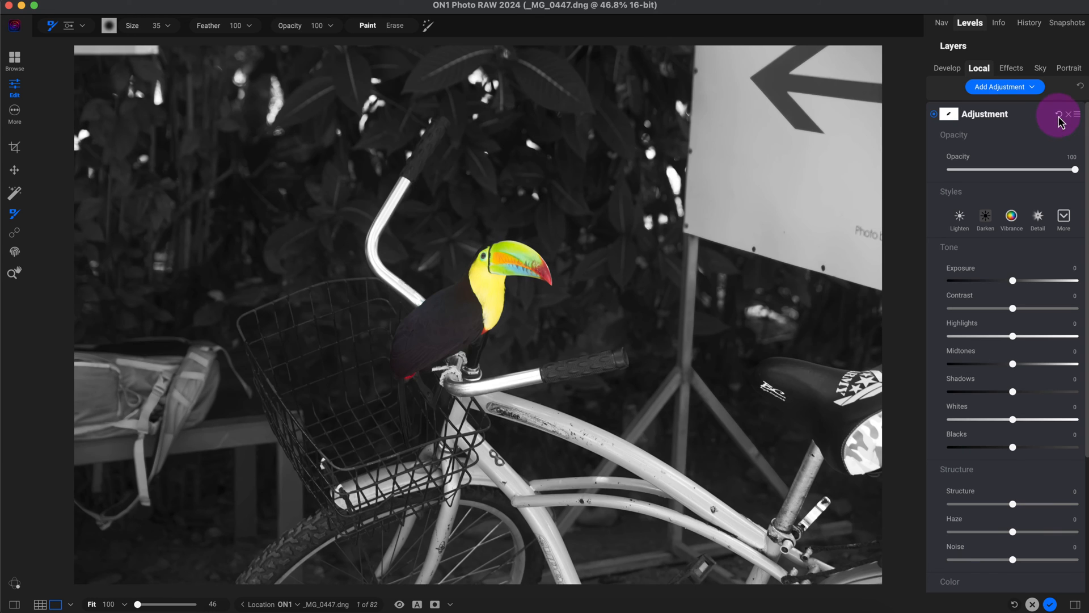
click(1059, 115)
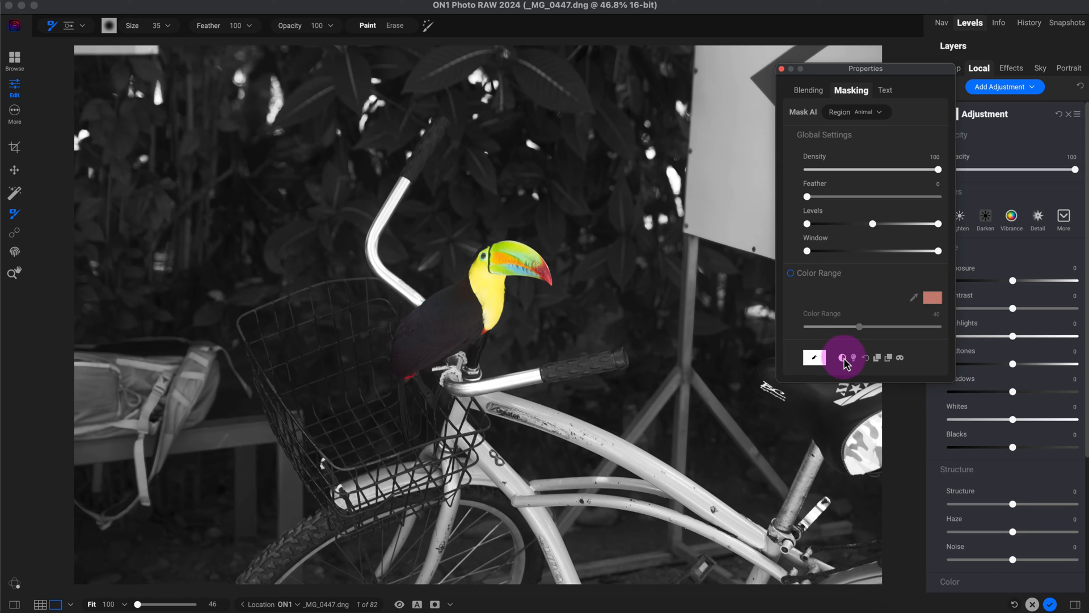
click(843, 357)
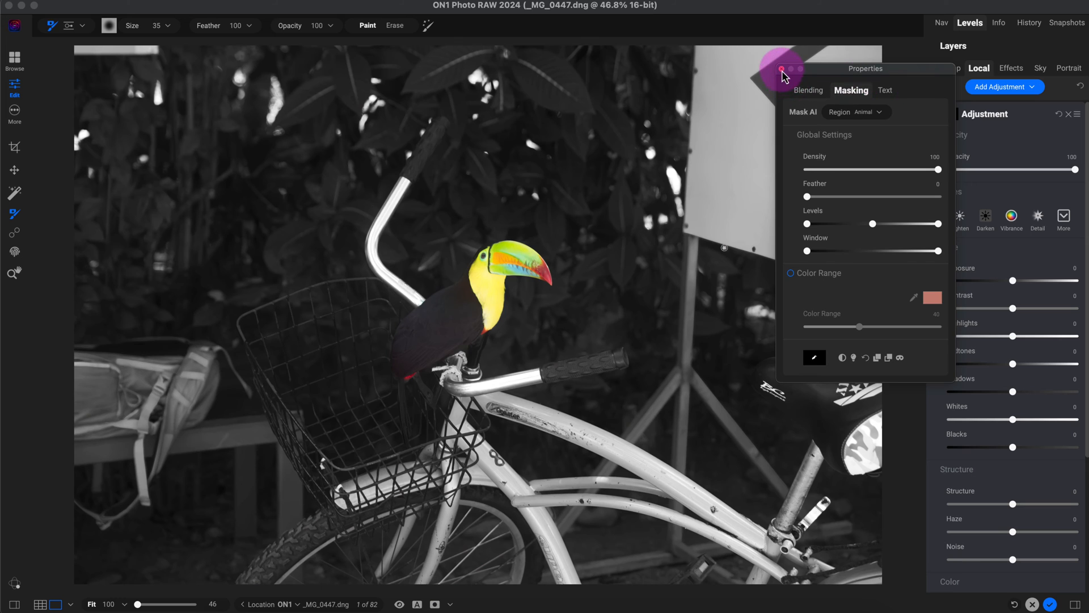
click(783, 68)
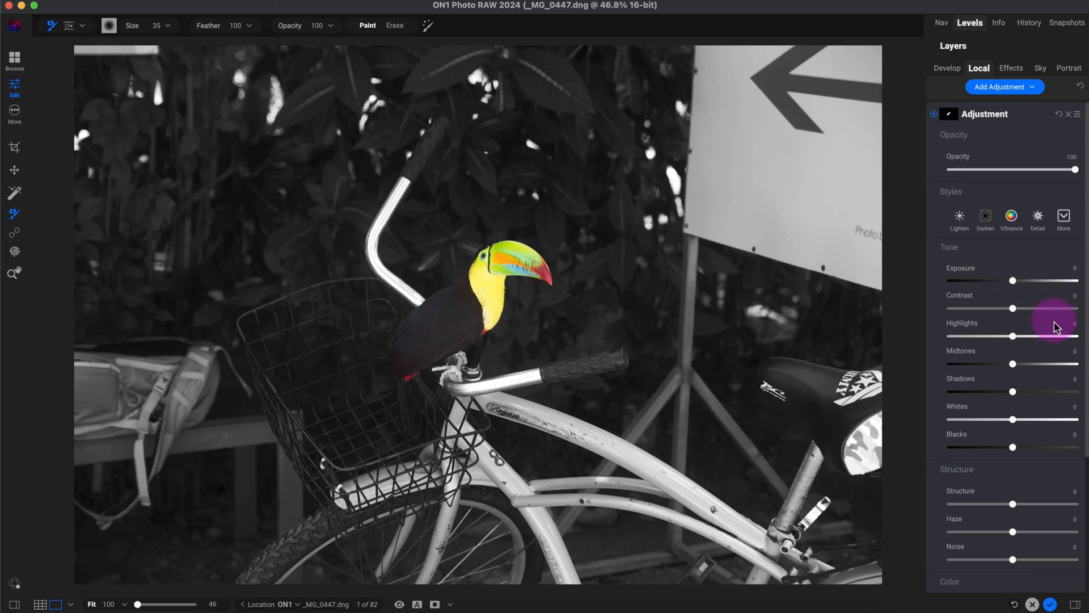
mouse_move(1015, 309)
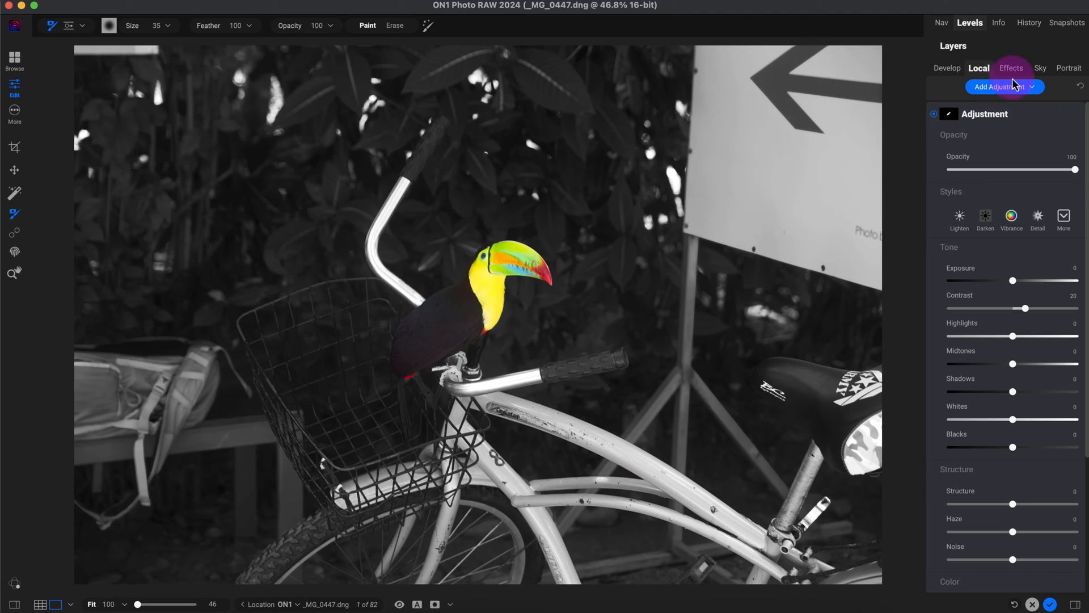
Raise the toucan adjustment's Tone Contrast slider to 20.
click(462, 285)
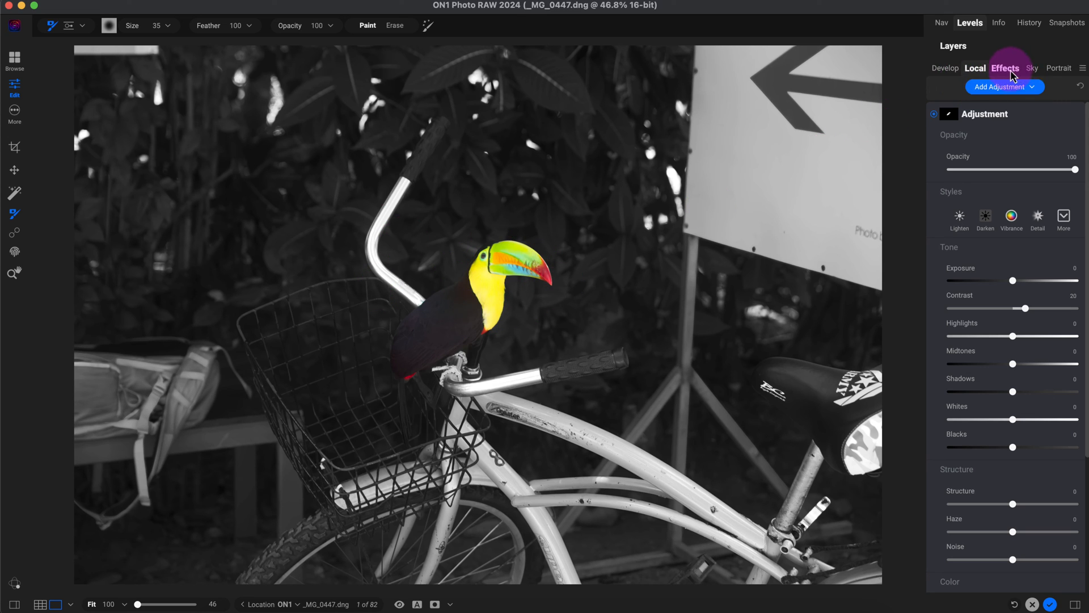
Add a Vignette filter above Black & White, deleting a mistakenly added Vintage filter.
click(1012, 68)
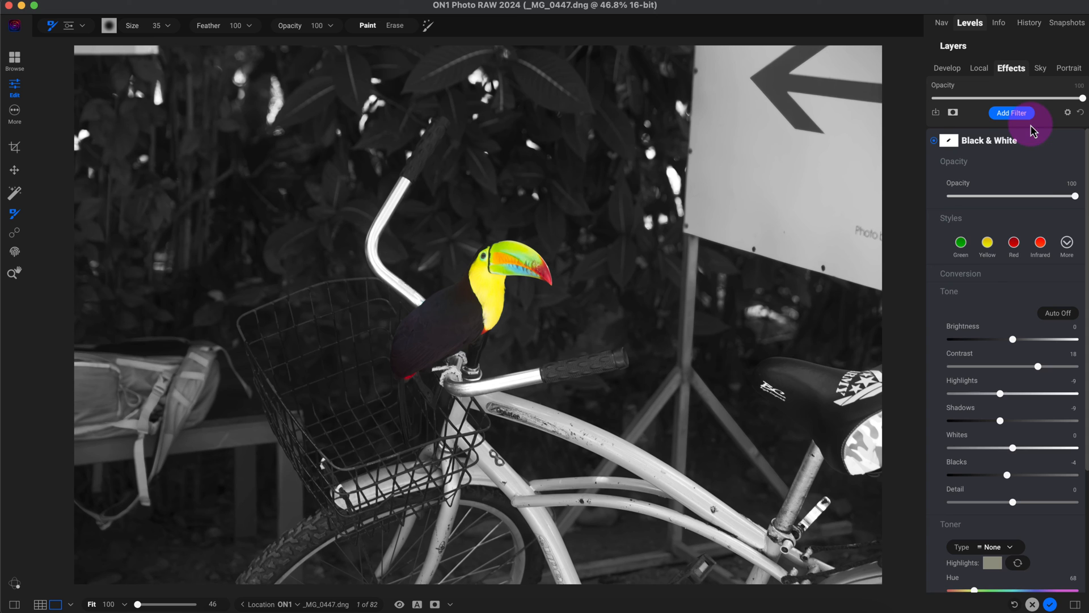
click(1012, 112)
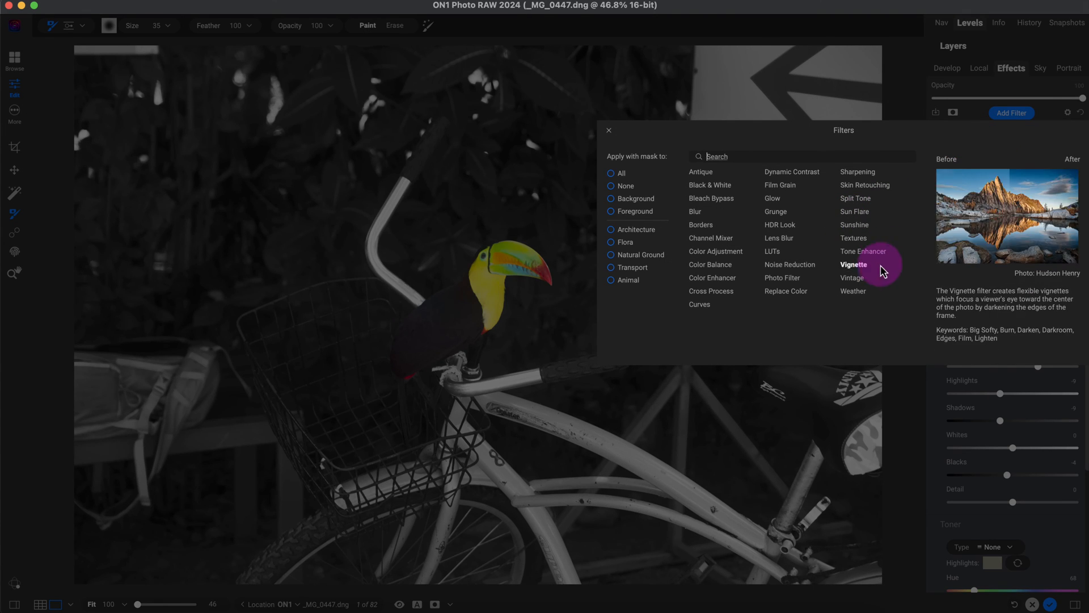
click(850, 264)
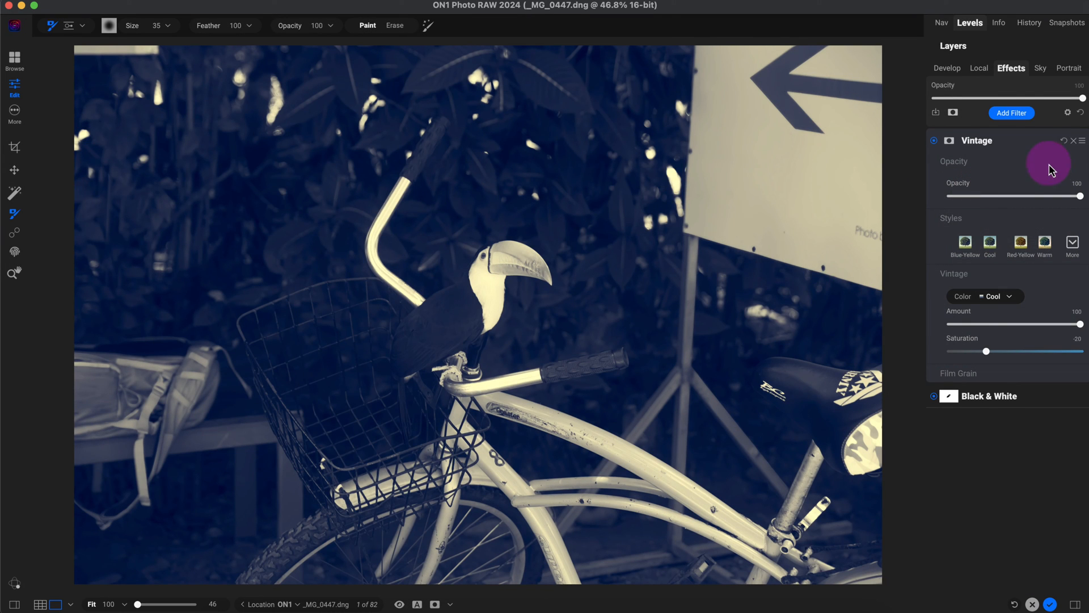
click(1074, 140)
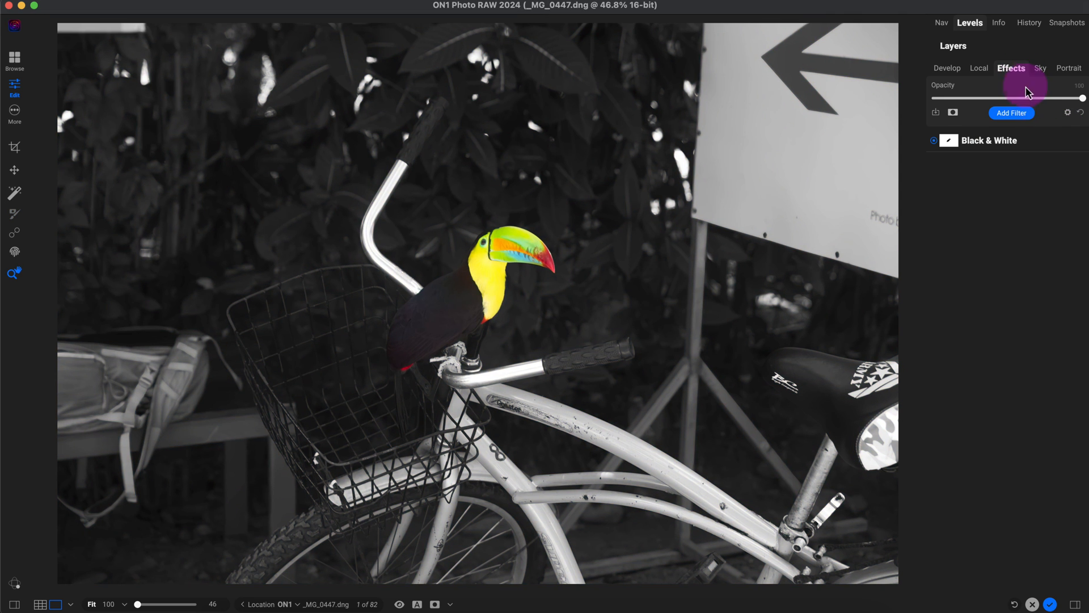
click(1012, 112)
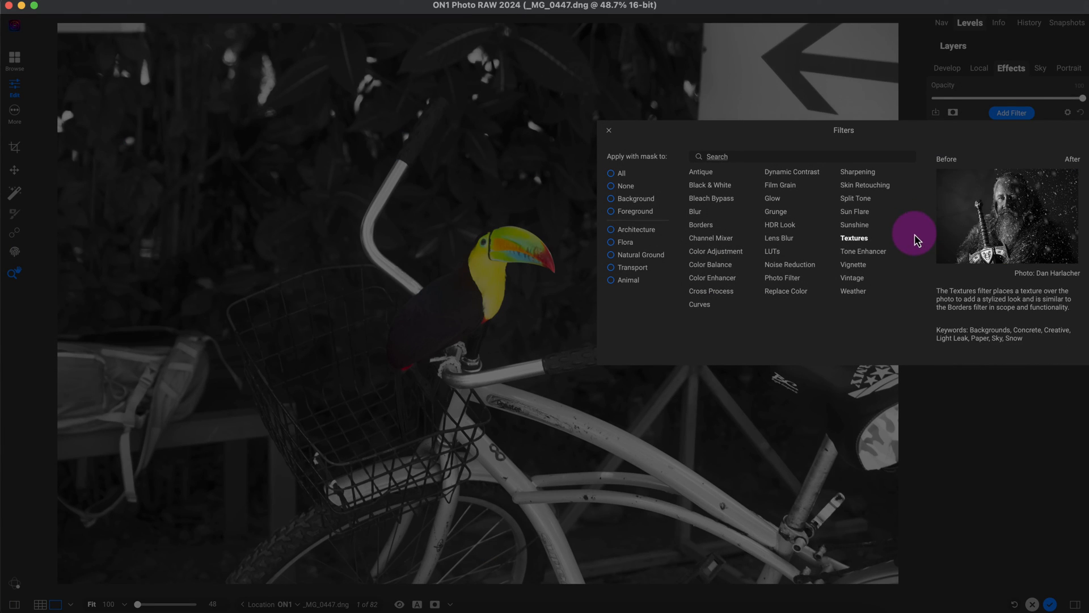
click(851, 264)
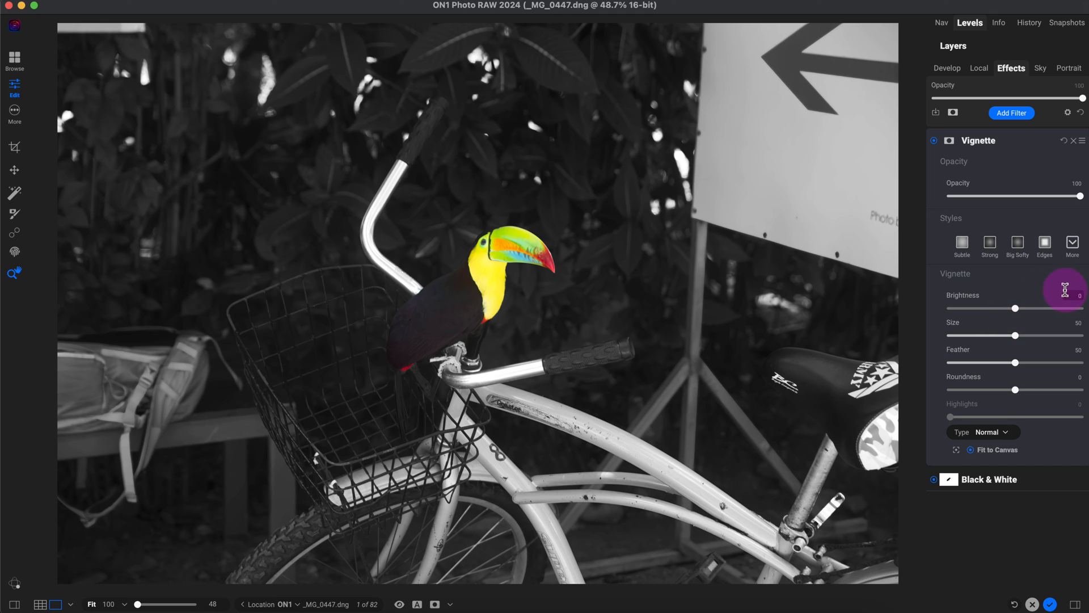
Try the Subtle vignette style, then choose Strong (Brightness -50, Size 25).
click(961, 244)
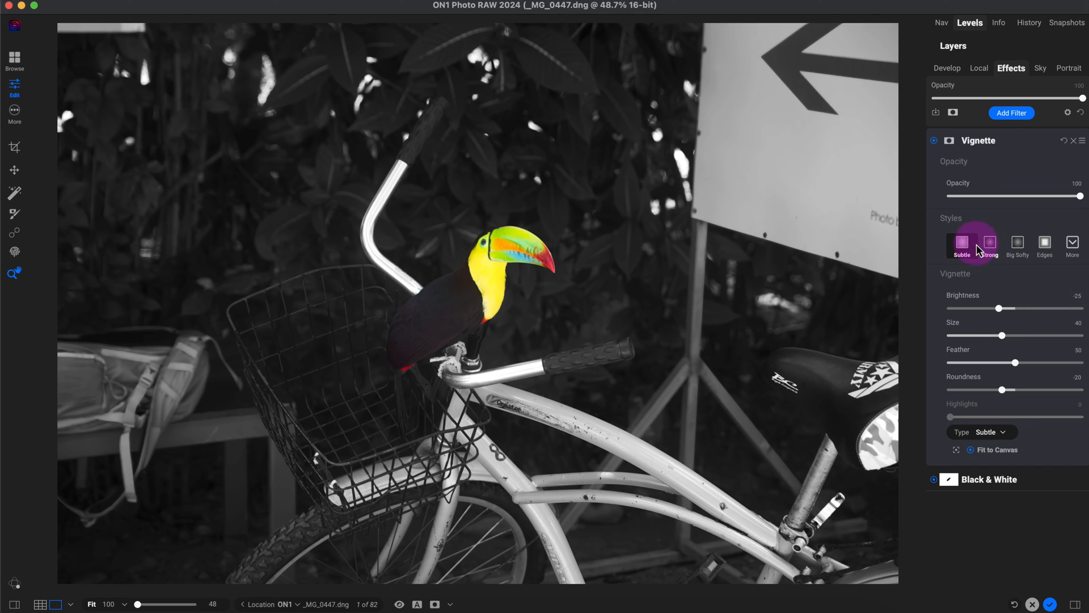
click(989, 245)
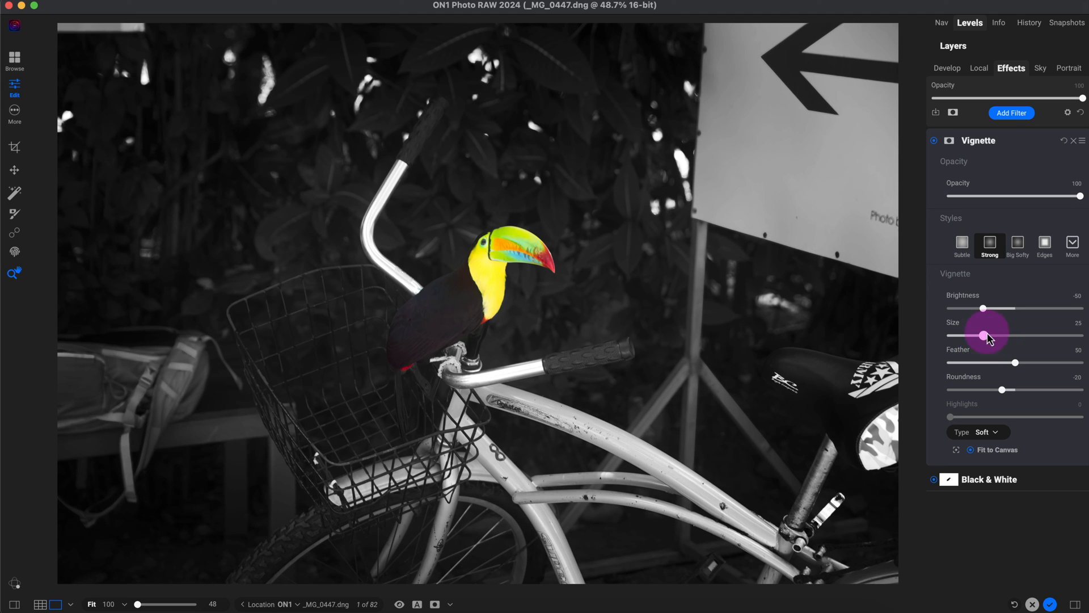
mouse_move(983, 309)
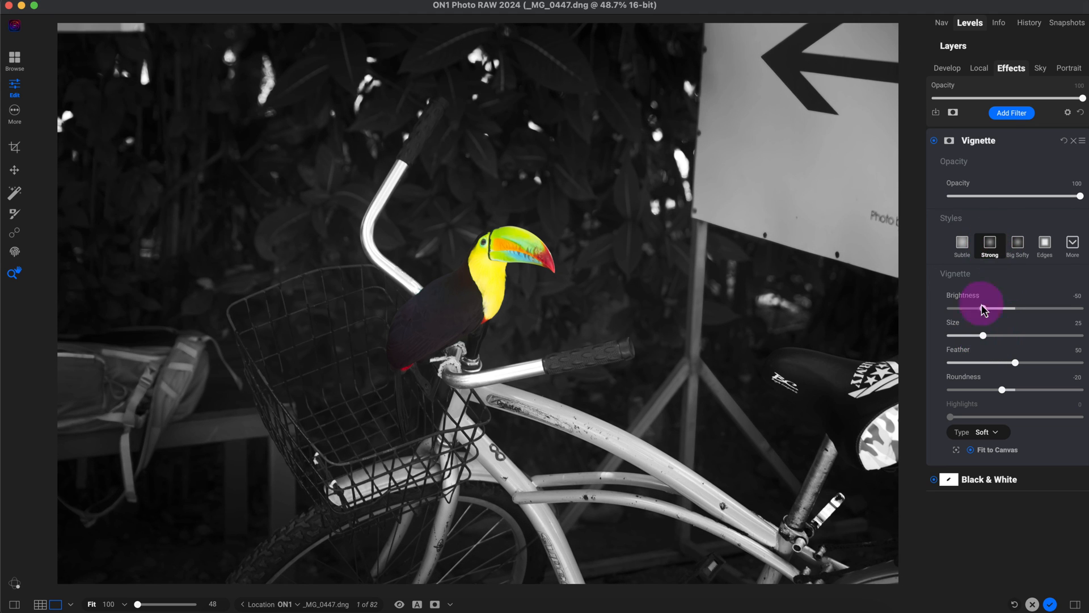
mouse_move(956, 351)
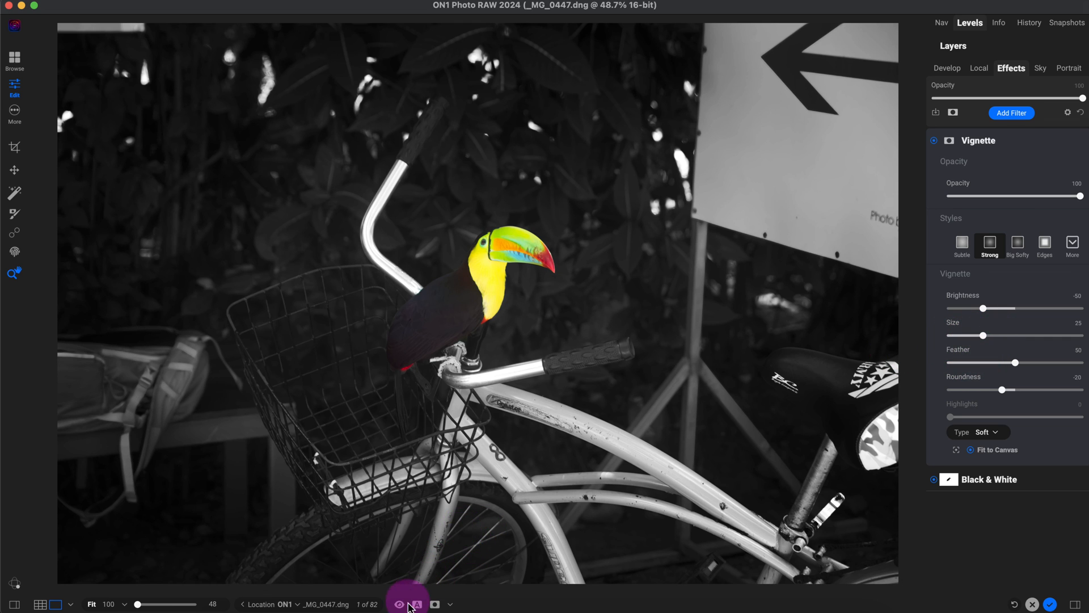
click(399, 604)
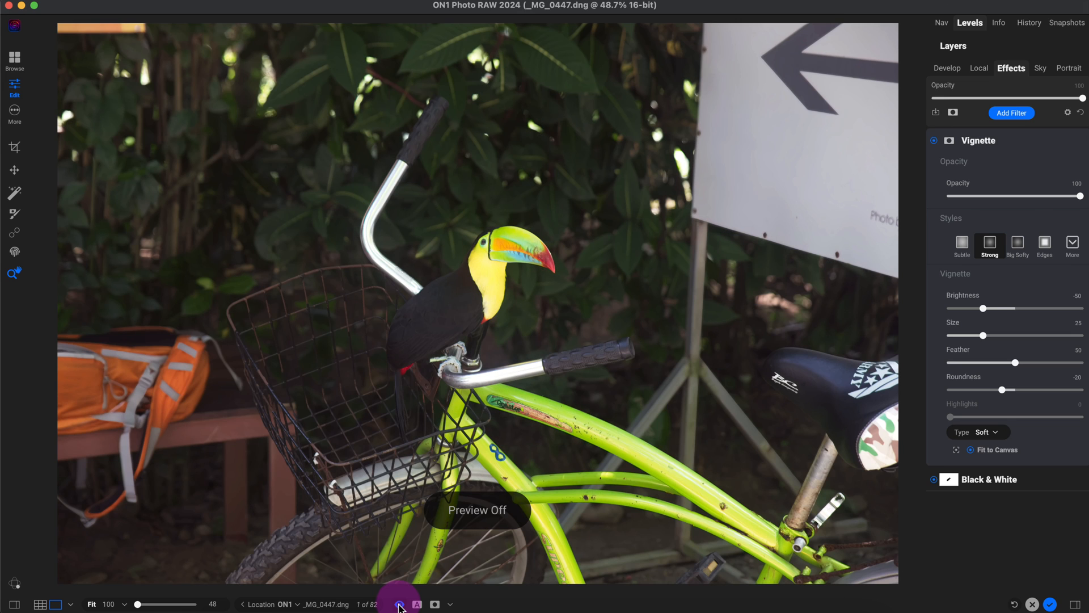
click(398, 603)
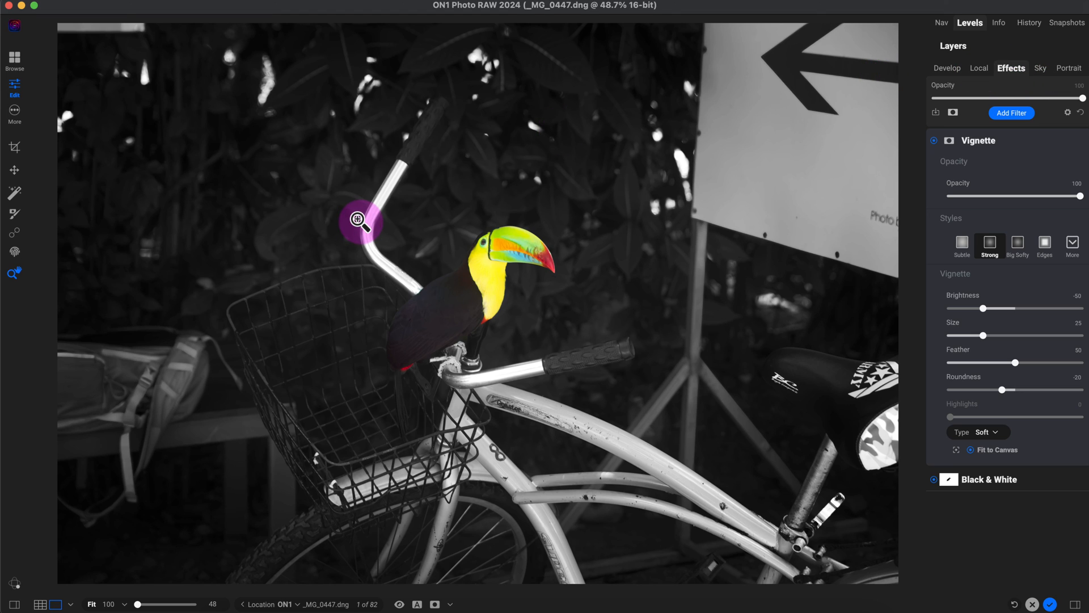
mouse_move(561, 145)
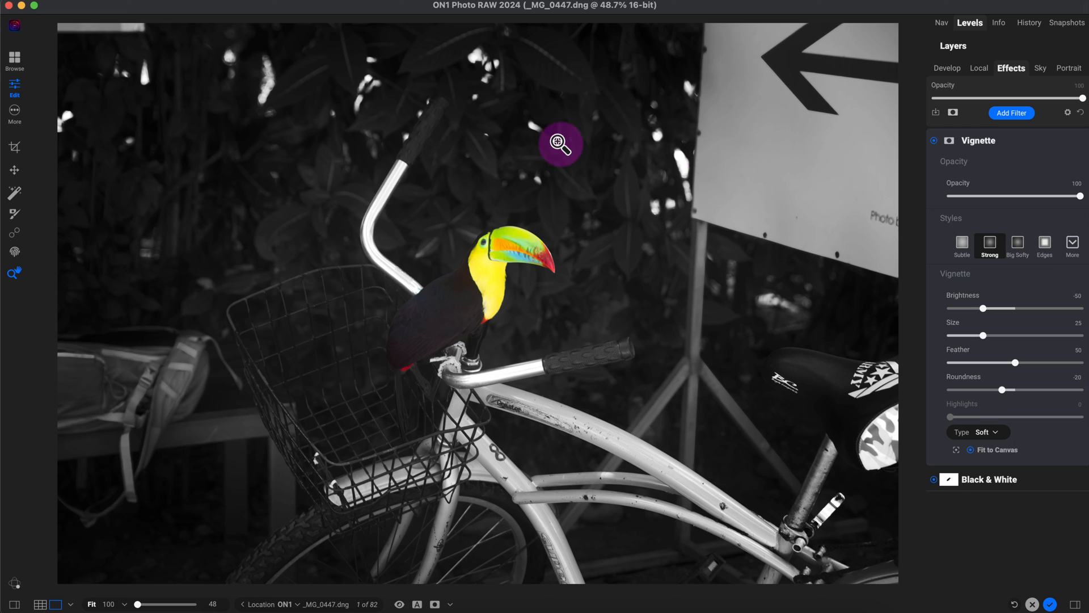